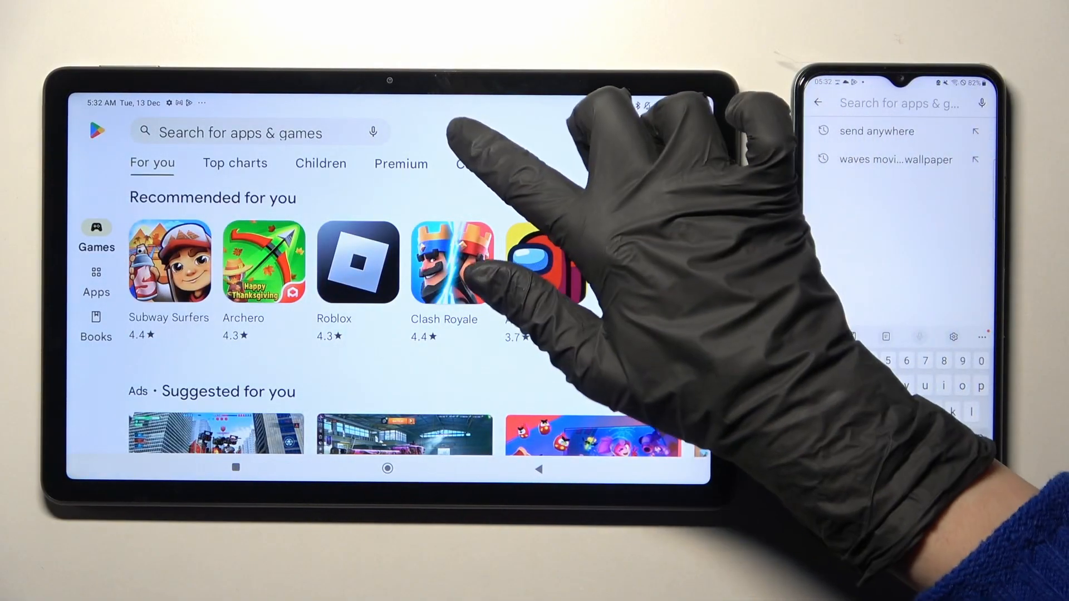
Step: Find 'send anywhere' in Play Store and start installing it on both tablet and phone
{"action": "left_click", "coordinate": [238, 133]}
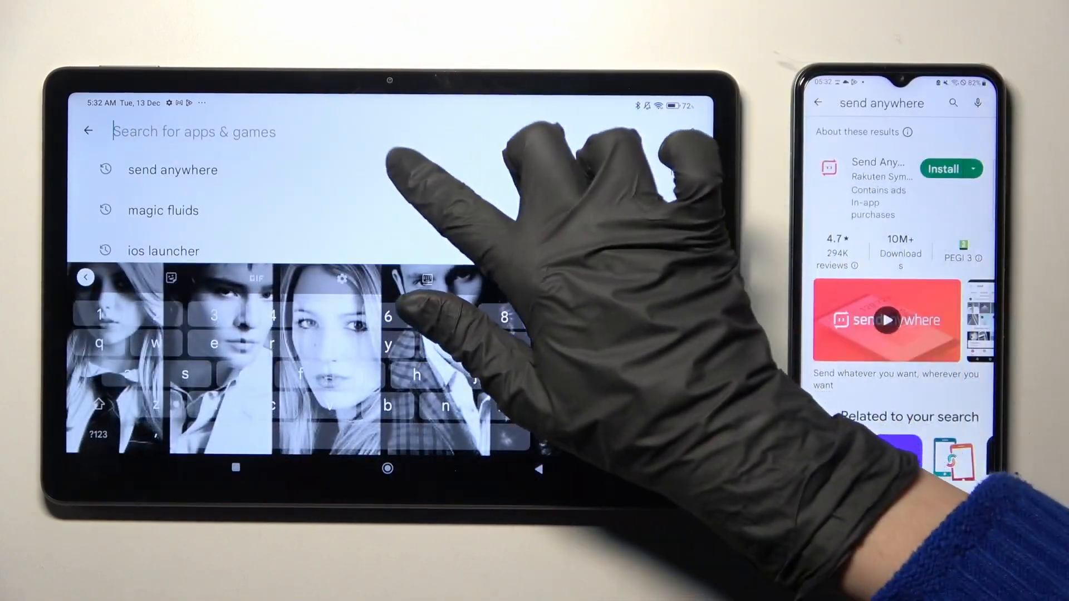
{"action": "left_click", "coordinate": [172, 169]}
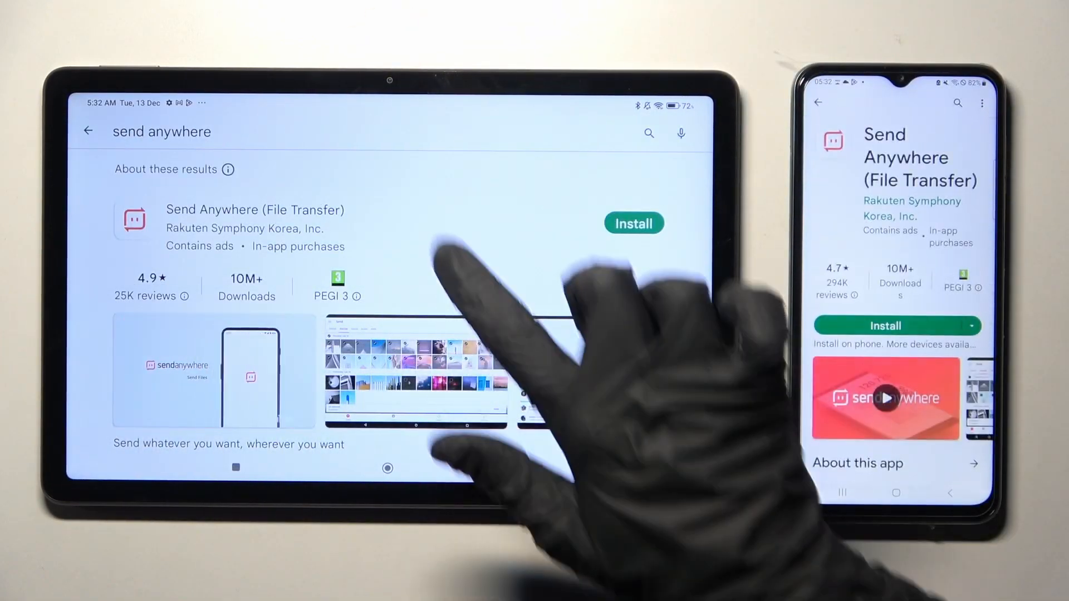
{"action": "left_click", "coordinate": [632, 222]}
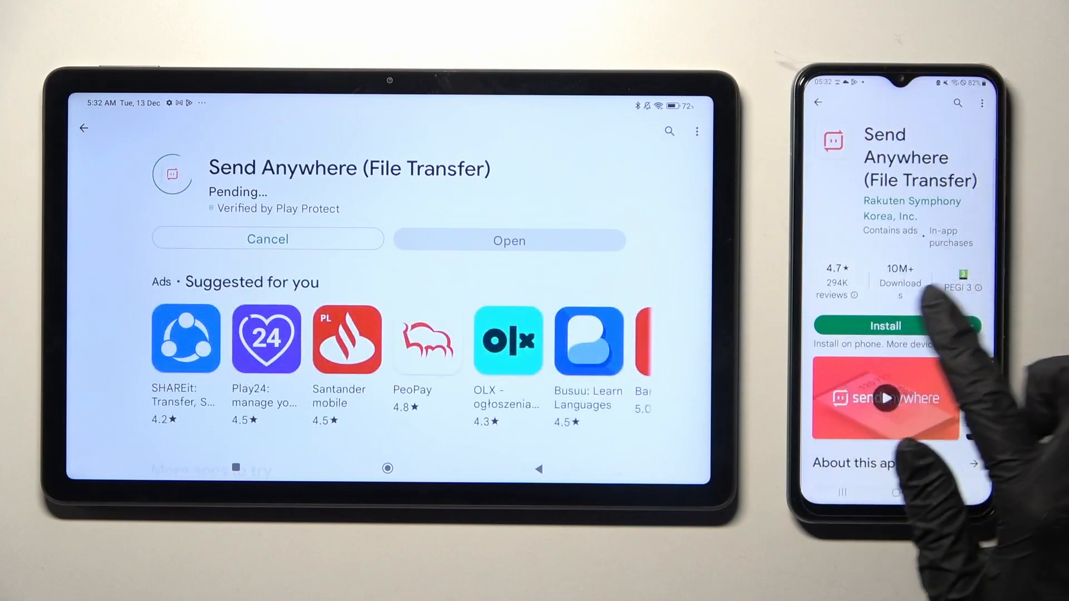
{"action": "left_click", "coordinate": [887, 326]}
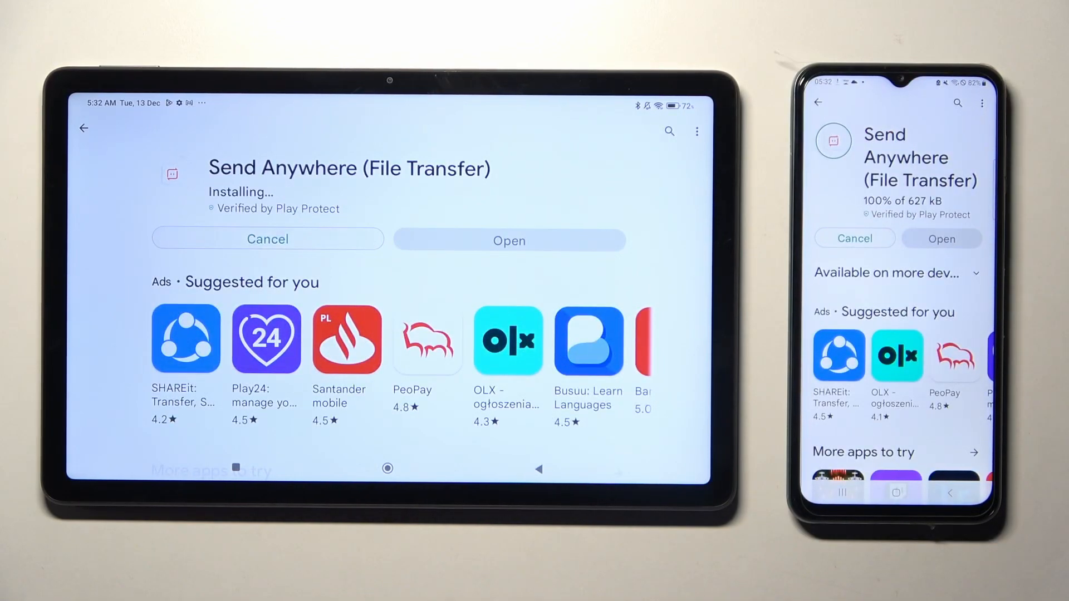
Step: Launch the newly installed Send Anywhere app on the tablet and the phone
{"action": "left_click", "coordinate": [509, 240]}
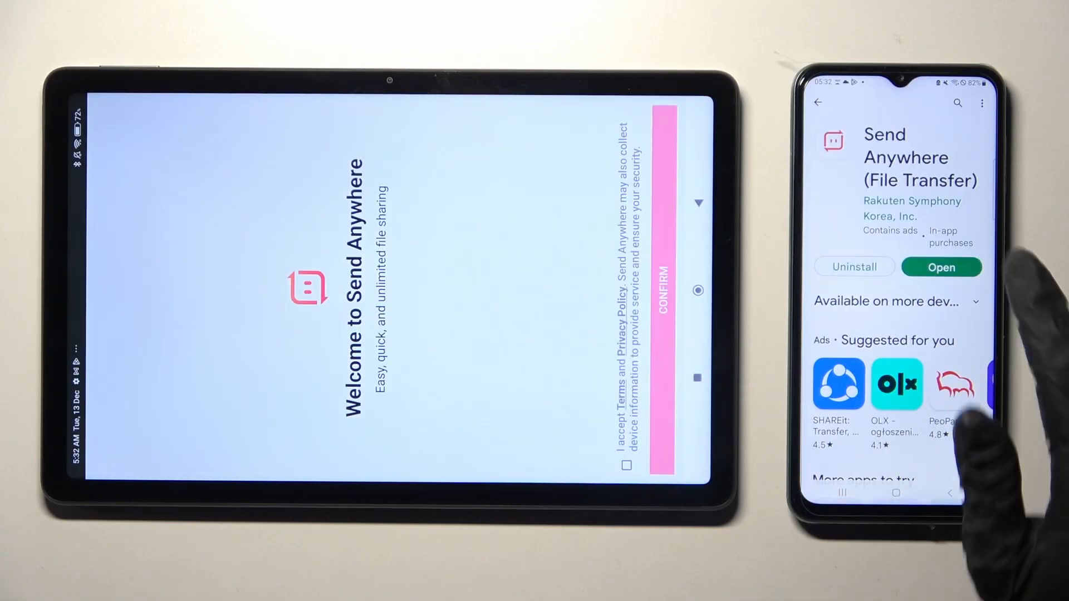
{"action": "left_click", "coordinate": [942, 267]}
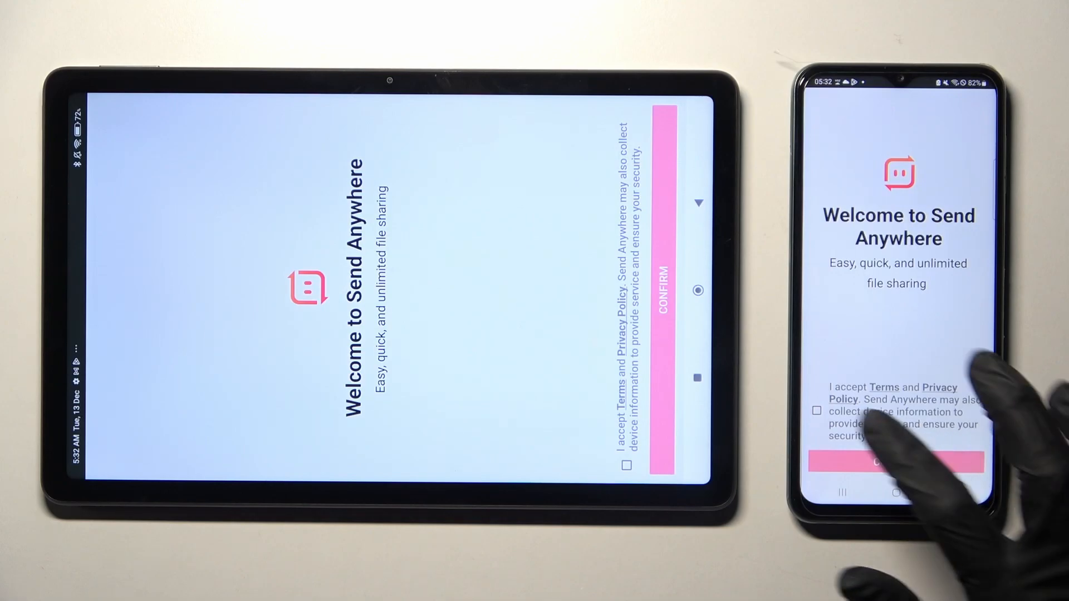
Step: On the phone, accept the terms, allow photo and media access, and dismiss the newsletter prompt
{"action": "left_click", "coordinate": [896, 463]}
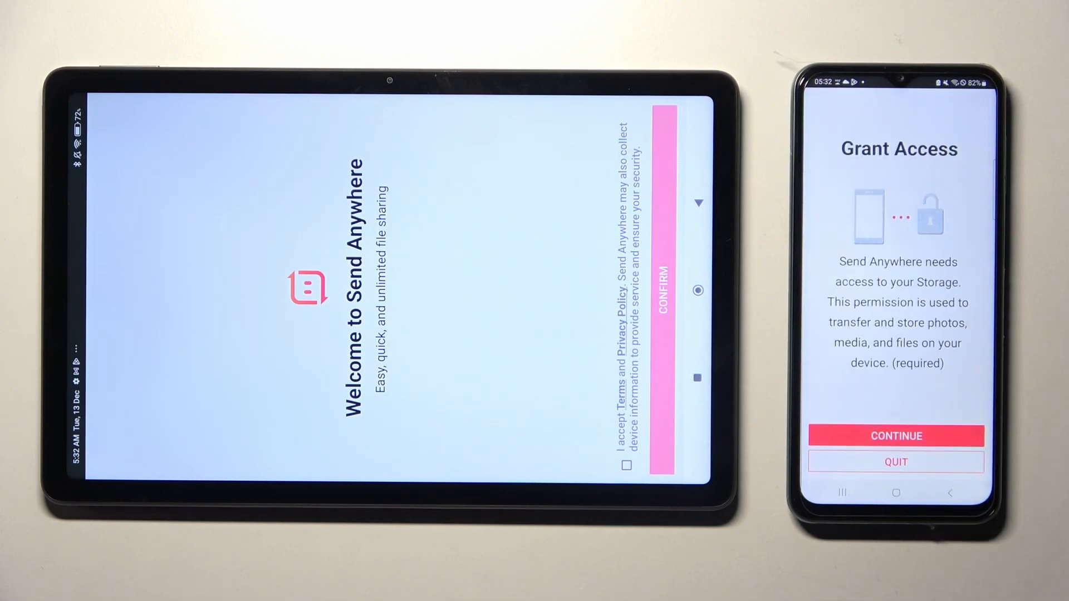
{"action": "left_click", "coordinate": [895, 435]}
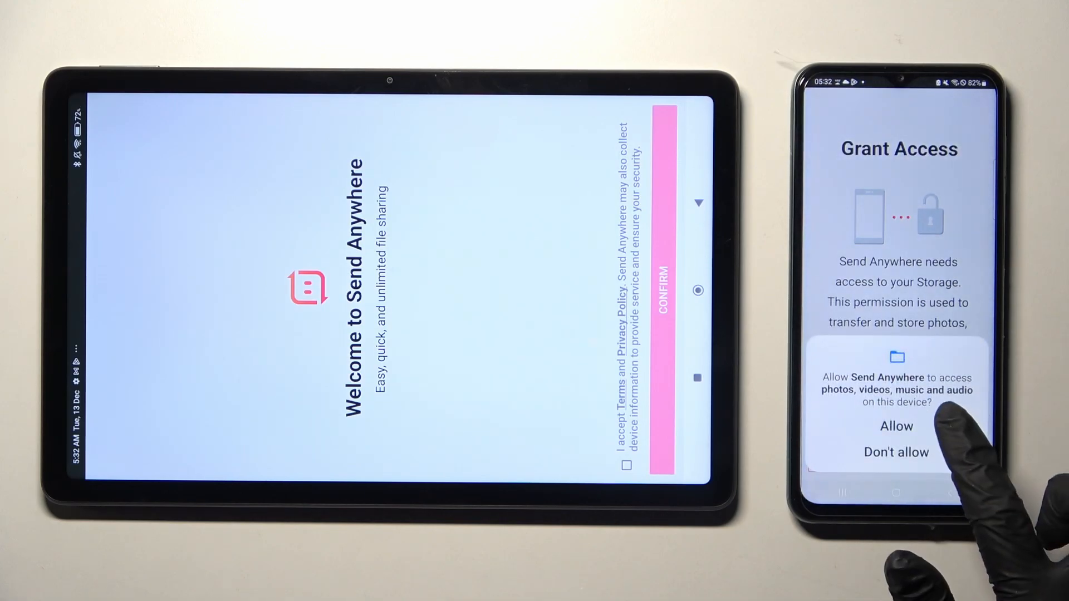
{"action": "left_click", "coordinate": [897, 427]}
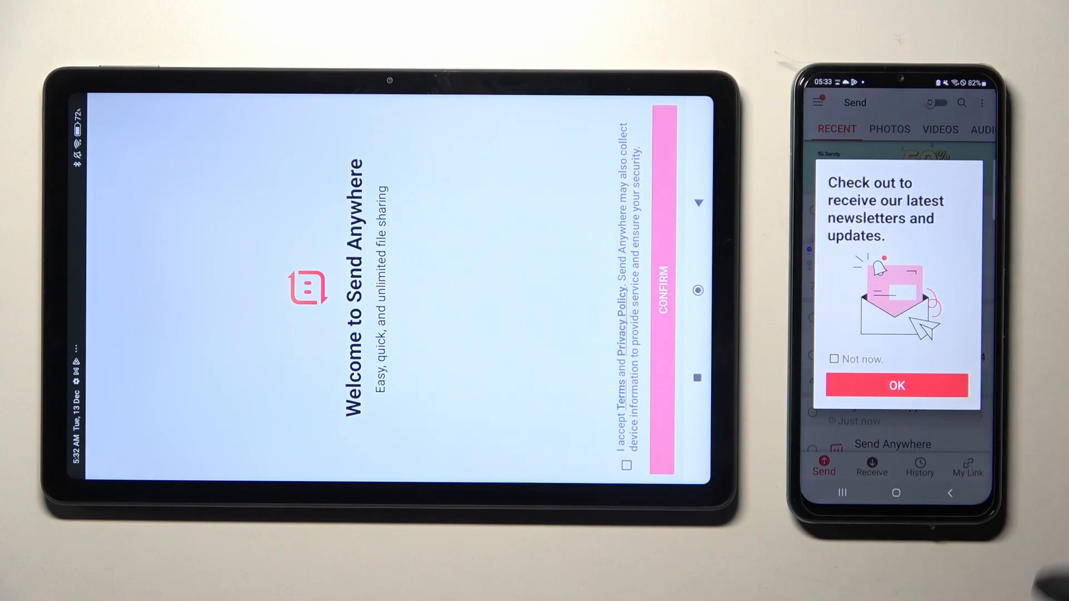
{"action": "left_click", "coordinate": [895, 386]}
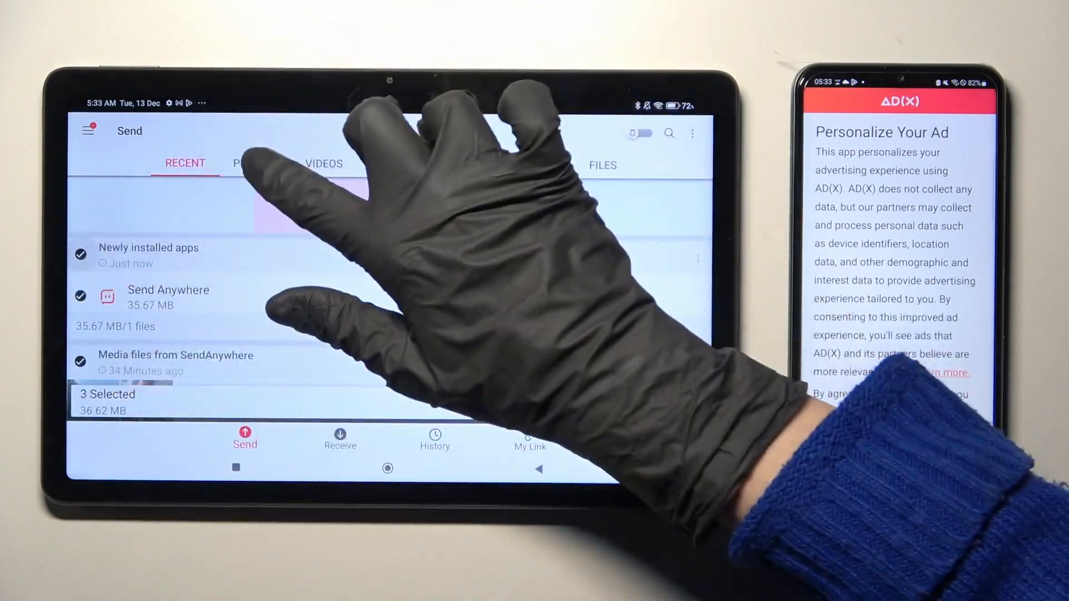
Step: Tick the single 172.46 KB photo under Media files on the tablet for sending
{"action": "left_click", "coordinate": [253, 164]}
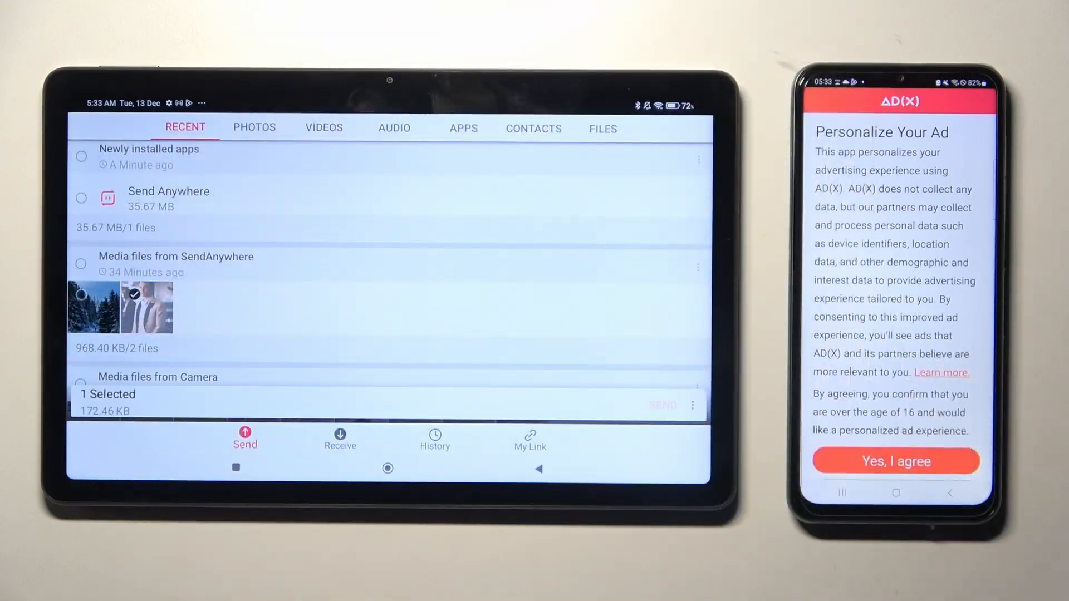
Step: Send the photo to get key 044 413 on the tablet and clear the phone's ad notice
{"action": "left_click", "coordinate": [245, 439]}
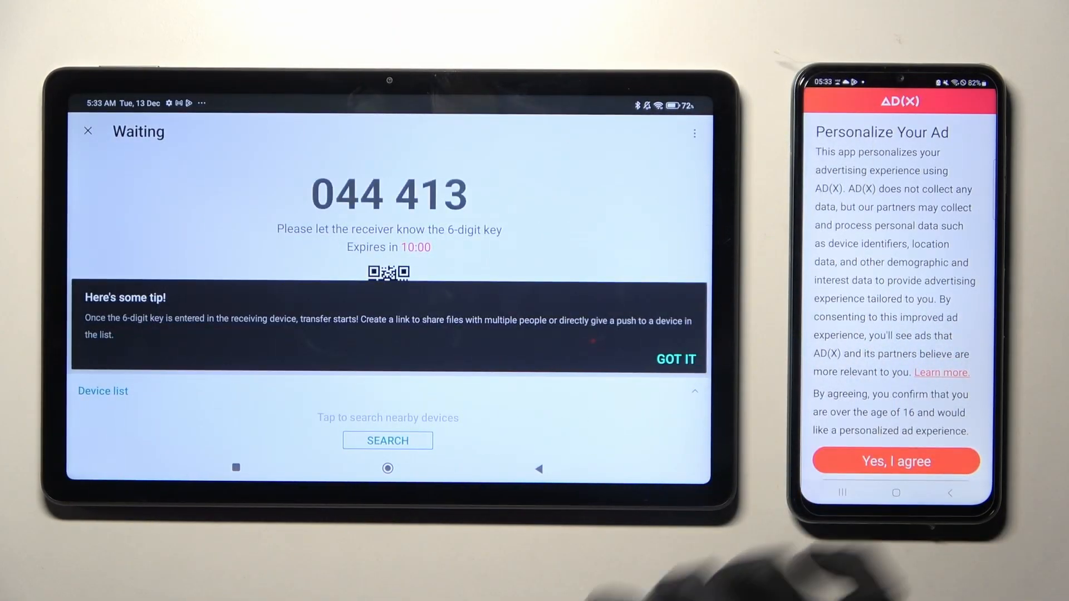
{"action": "left_click", "coordinate": [675, 360]}
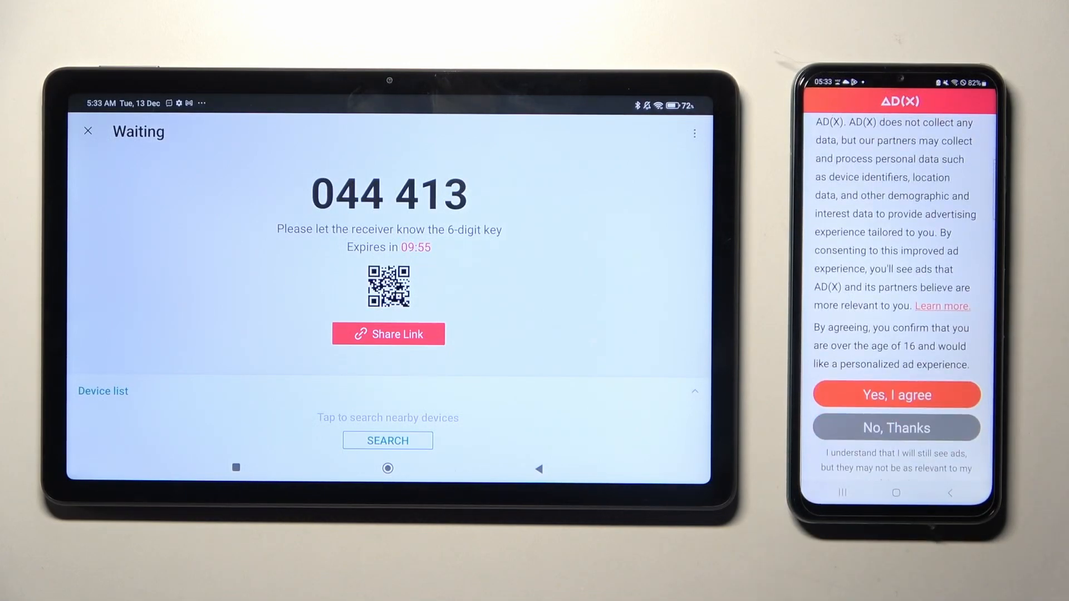
{"action": "left_click", "coordinate": [895, 428]}
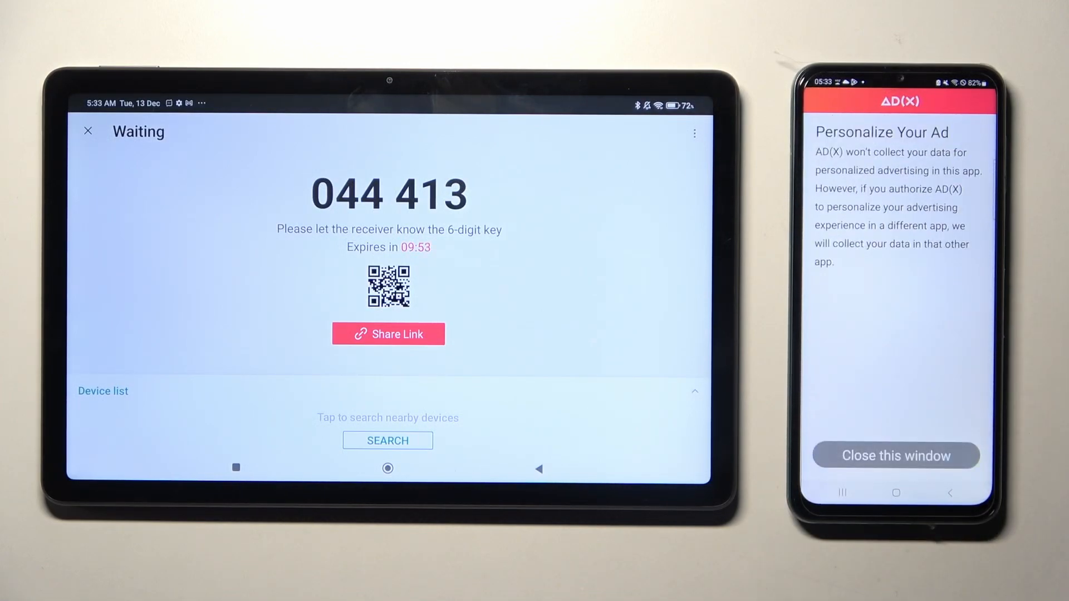
{"action": "left_click", "coordinate": [895, 455]}
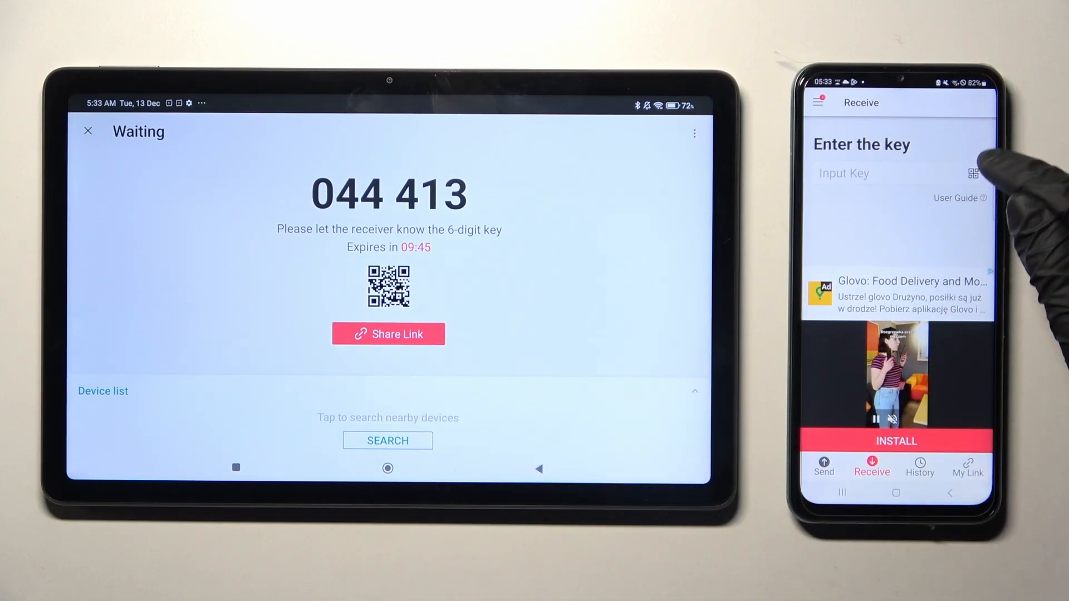
{"action": "left_click", "coordinate": [972, 173]}
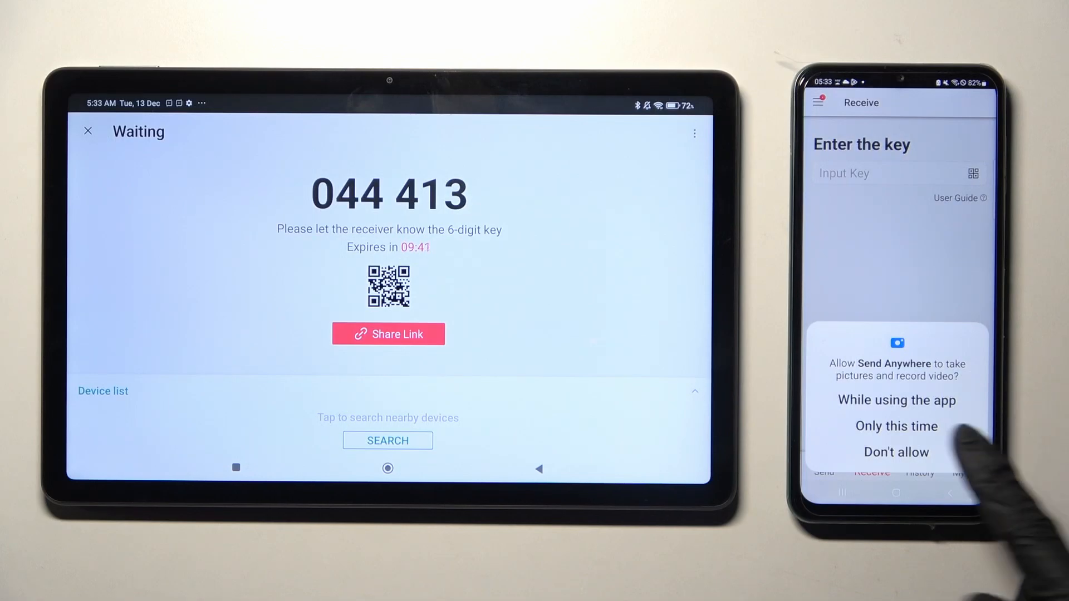
{"action": "left_click", "coordinate": [897, 427]}
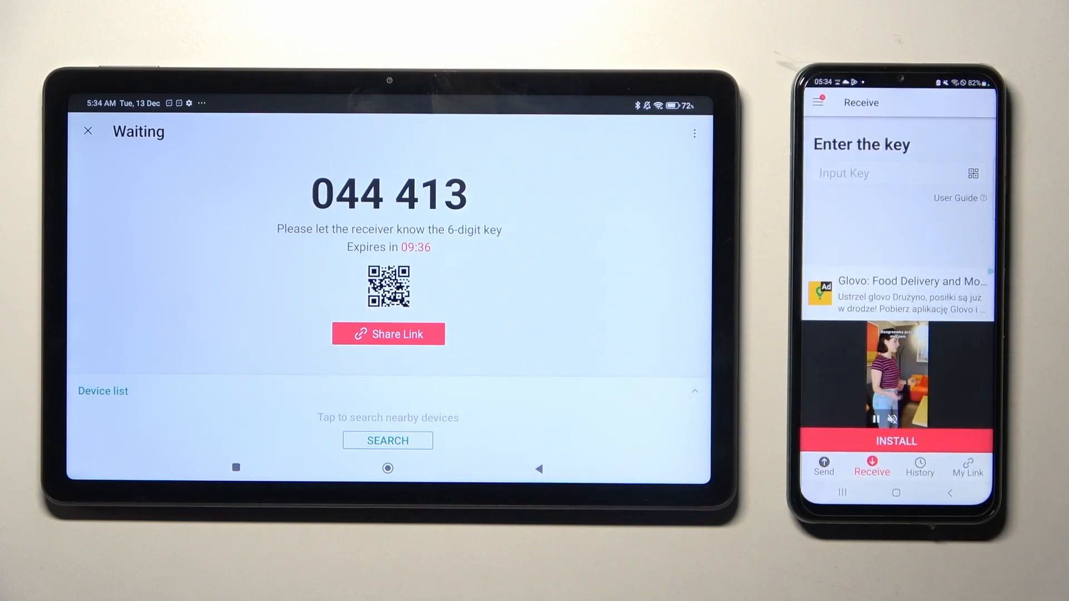
{"action": "type", "text": "0"}
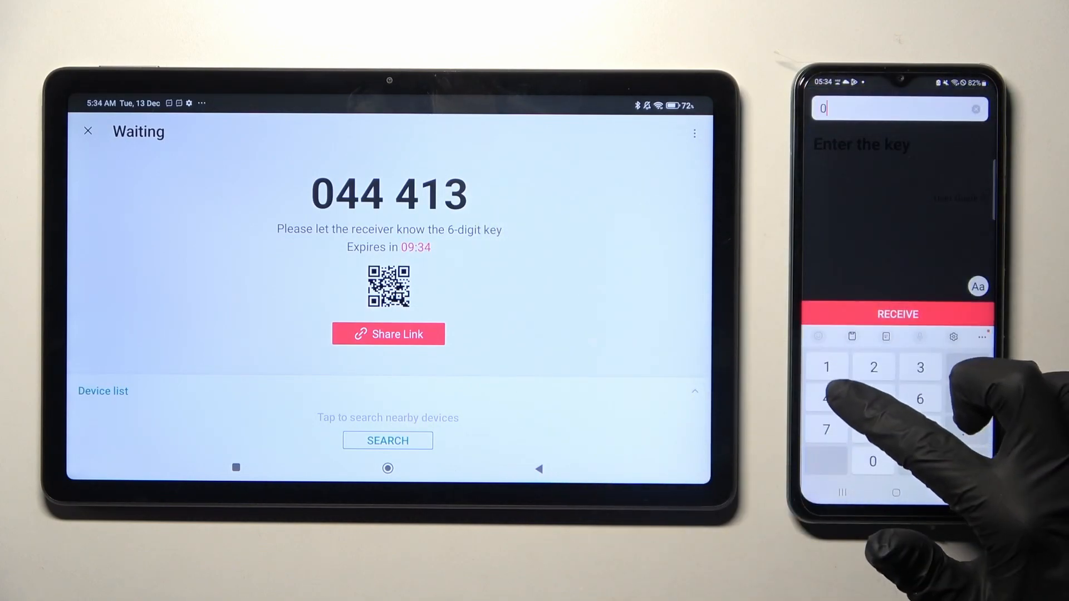
{"action": "type", "text": "44413"}
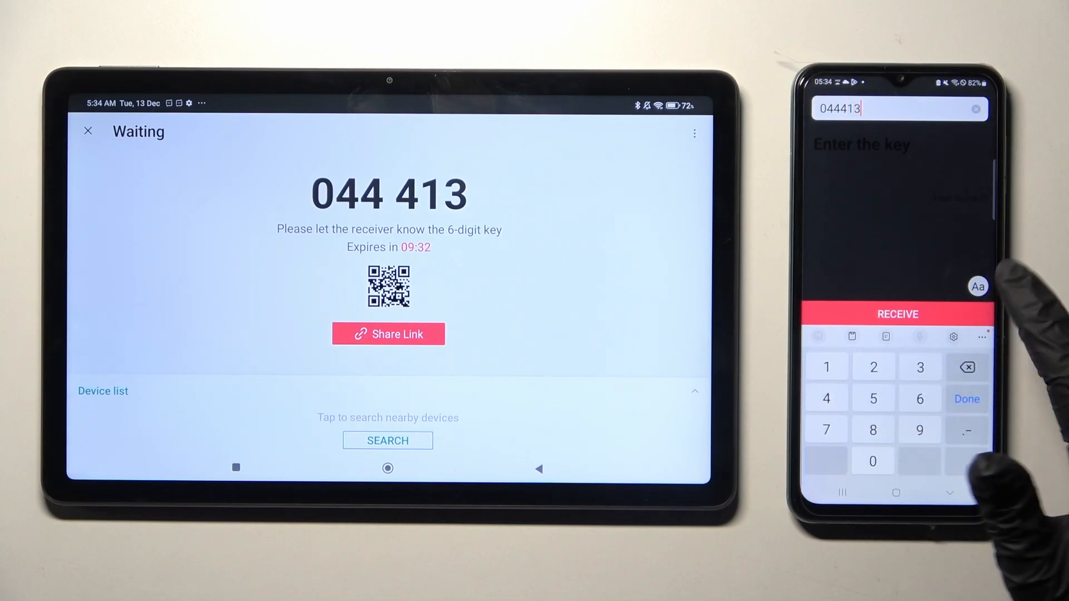
{"action": "left_click", "coordinate": [967, 398]}
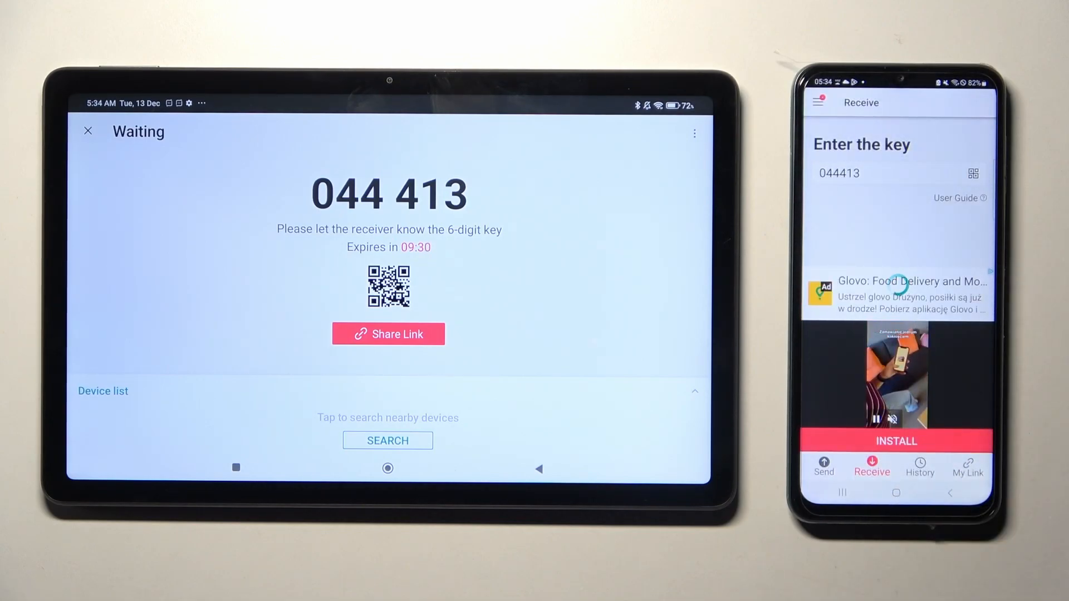
{"action": "left_click", "coordinate": [920, 466]}
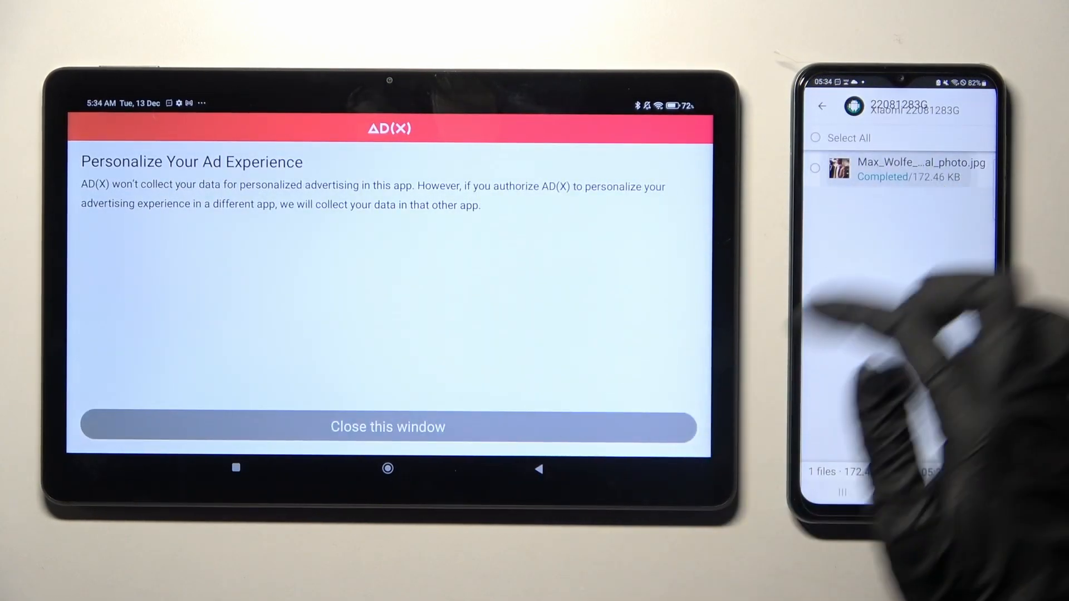
Step: Close the tablet's ad notice so the completed 172.46 KB transfer shows on both devices
{"action": "left_click", "coordinate": [387, 427]}
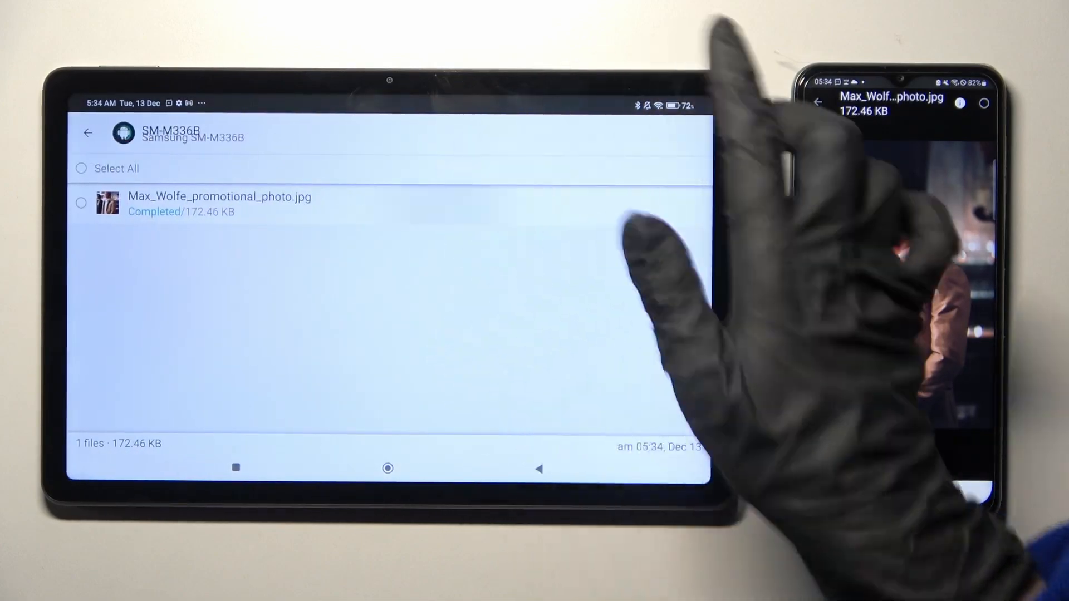